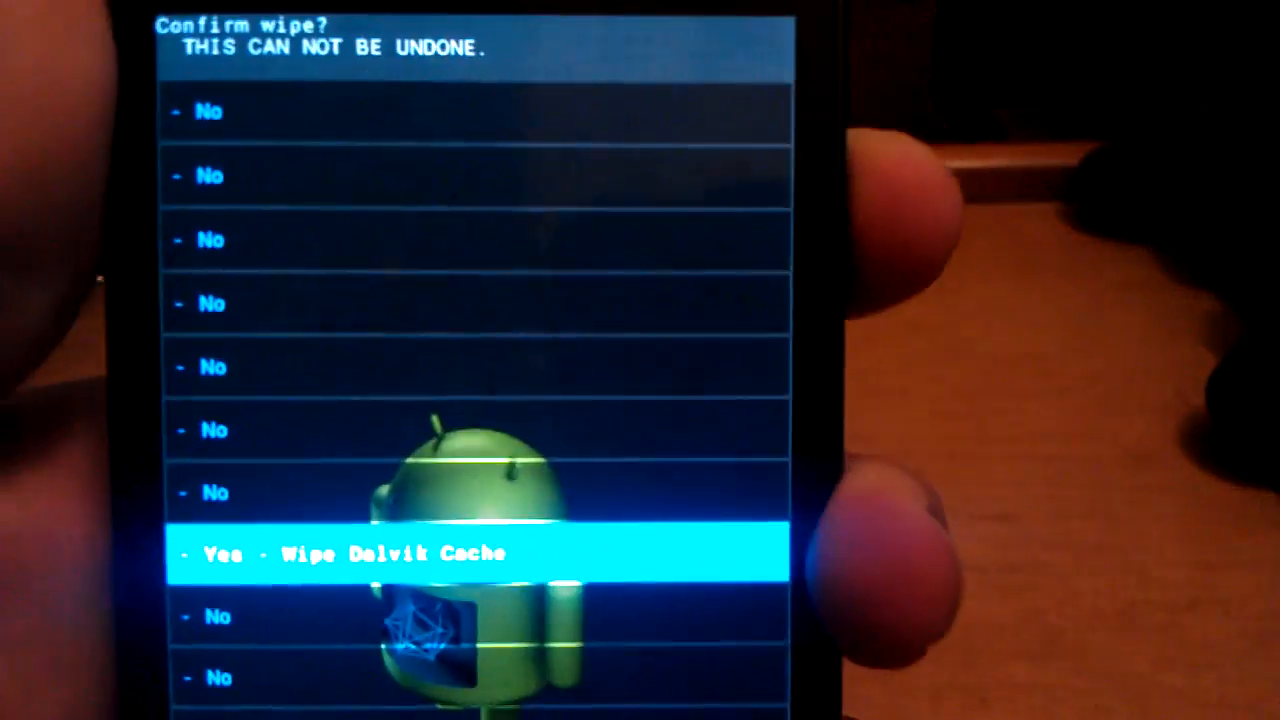
Confirm 'Yes - Wipe Dalvik Cache' so recovery starts wiping the cache
{"action": "left_click", "coordinate": [480, 553]}
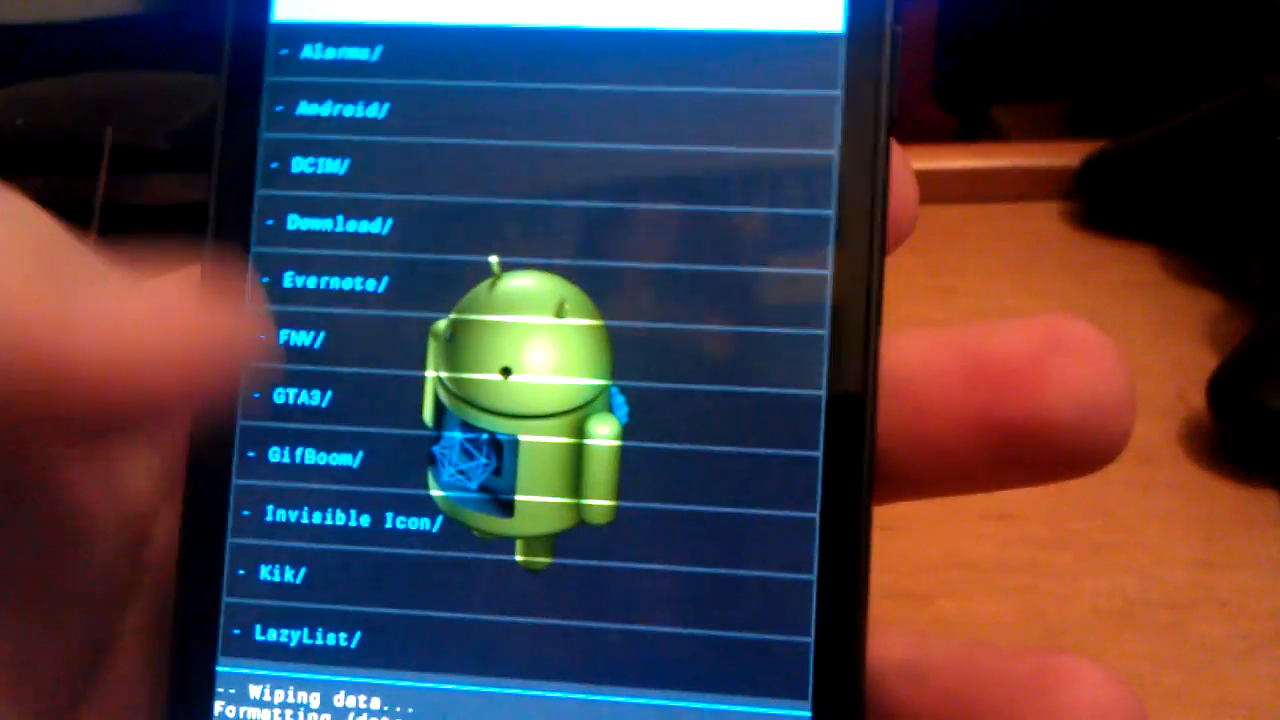
Scroll down the /sdcard folder list looking for the AOKP ROM zip
{"action": "scroll", "scroll_direction": "down", "scroll_amount": 3}
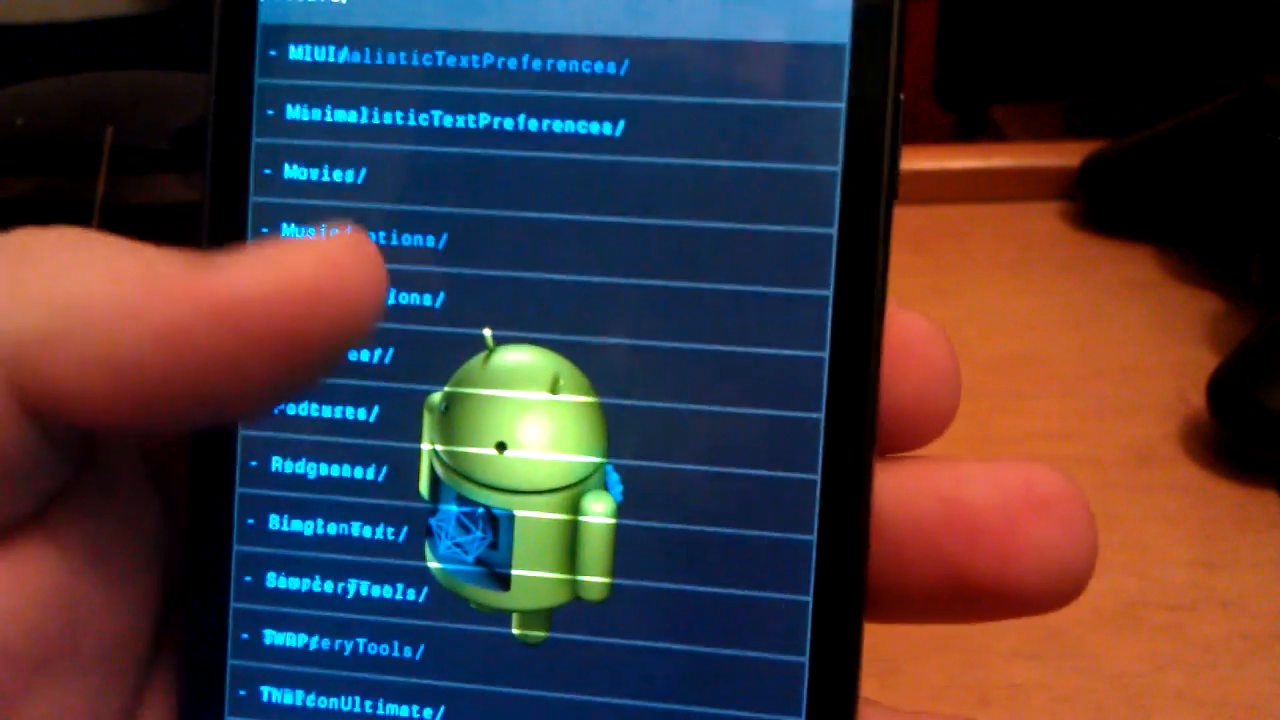
{"action": "scroll", "scroll_direction": "down", "scroll_amount": 3}
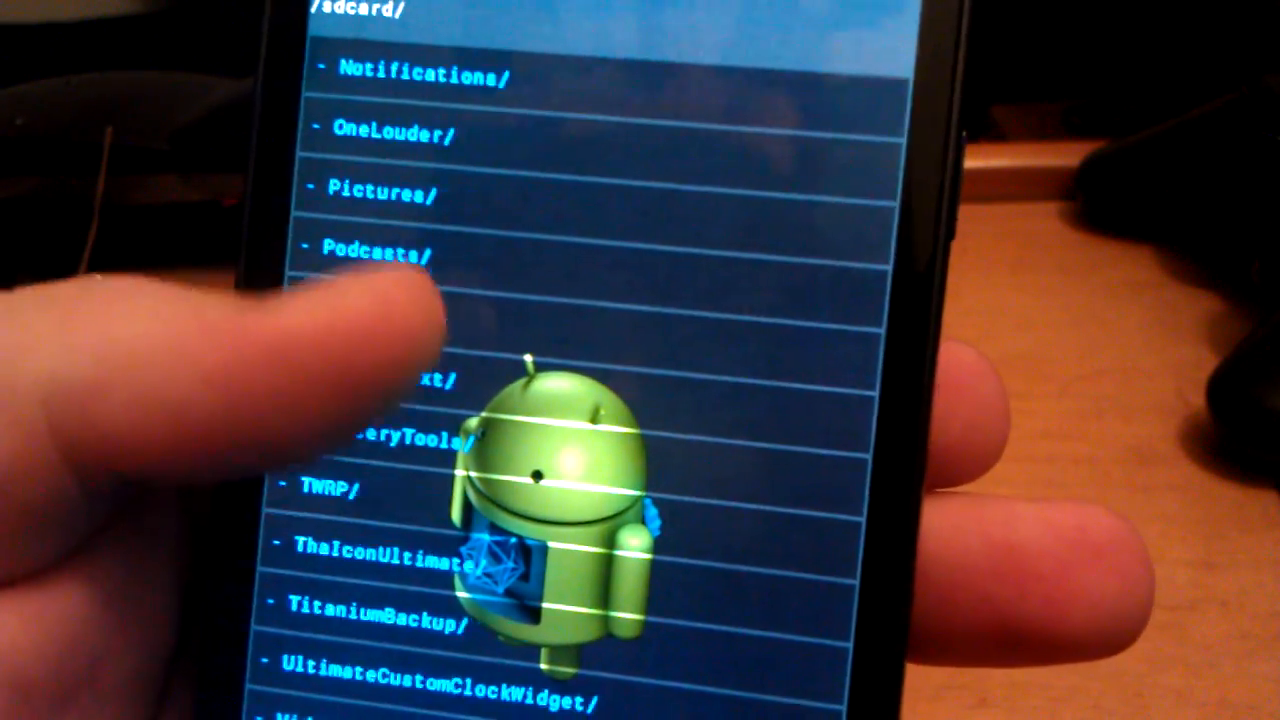
{"action": "scroll", "scroll_direction": "down", "scroll_amount": 3}
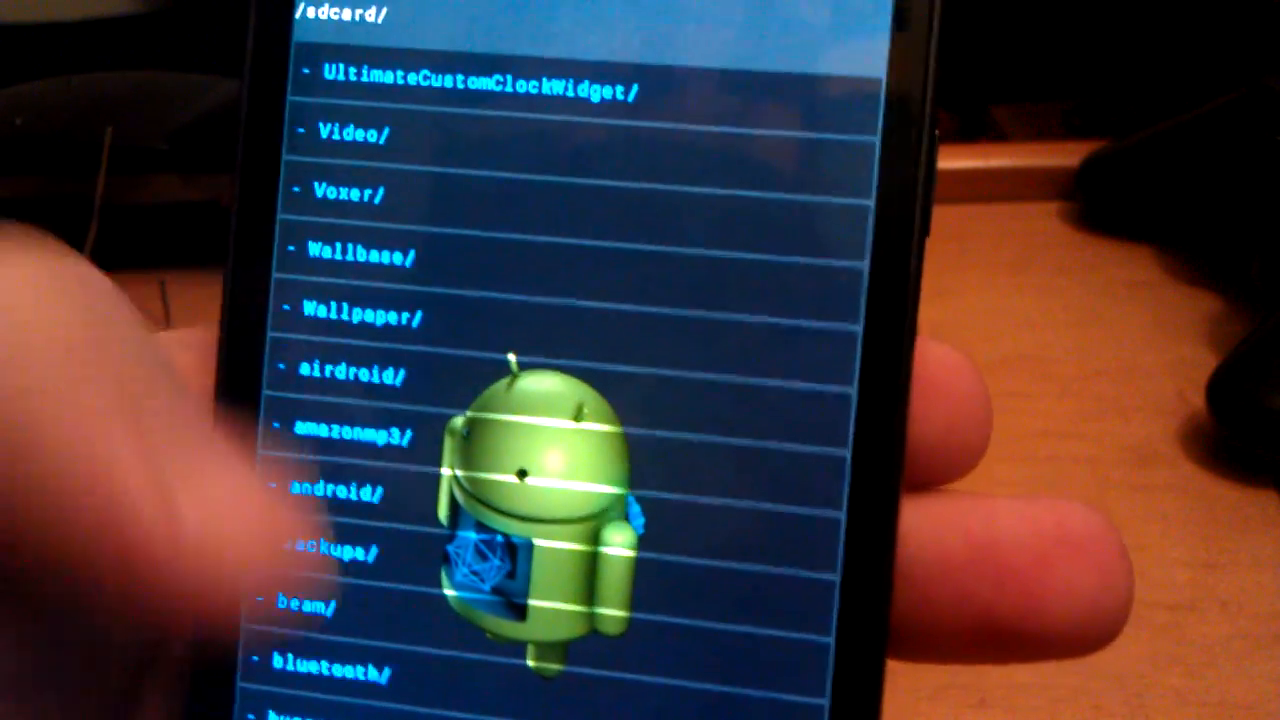
{"action": "scroll", "scroll_direction": "down", "scroll_amount": 3}
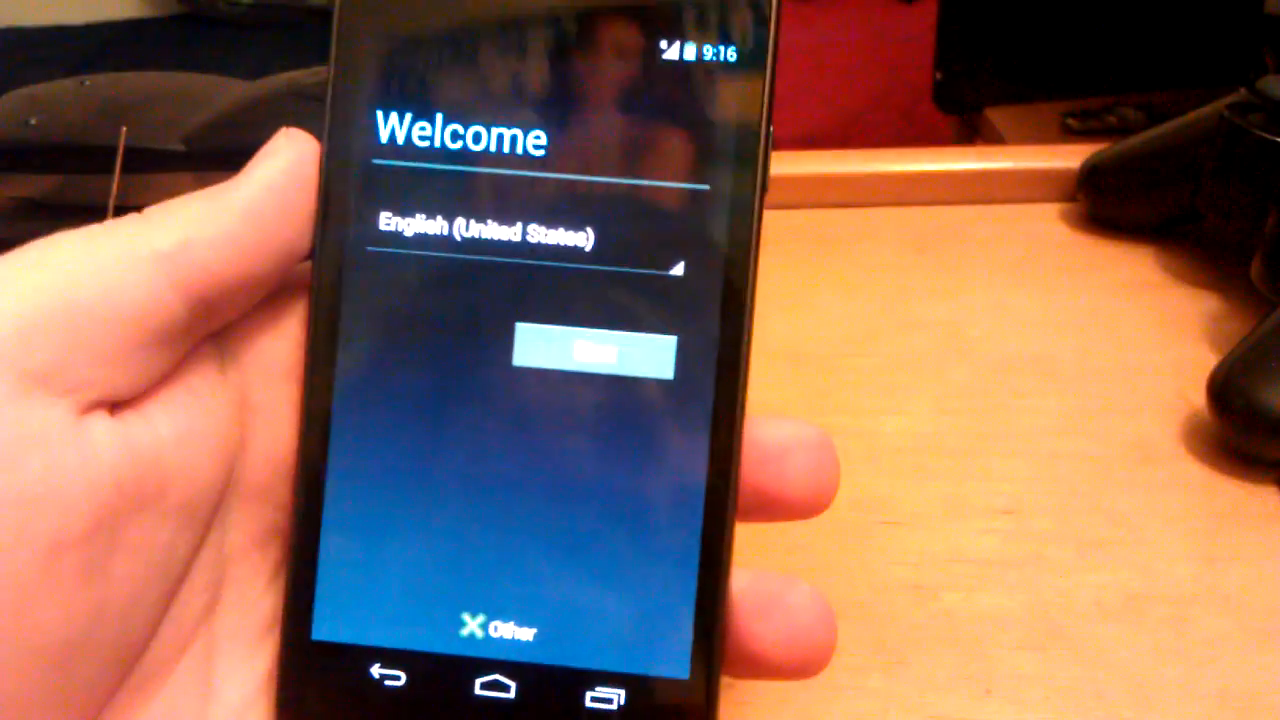
Run through the setup: Start, skip the Google account, keep the owner name, Finish
{"action": "left_click", "coordinate": [592, 355]}
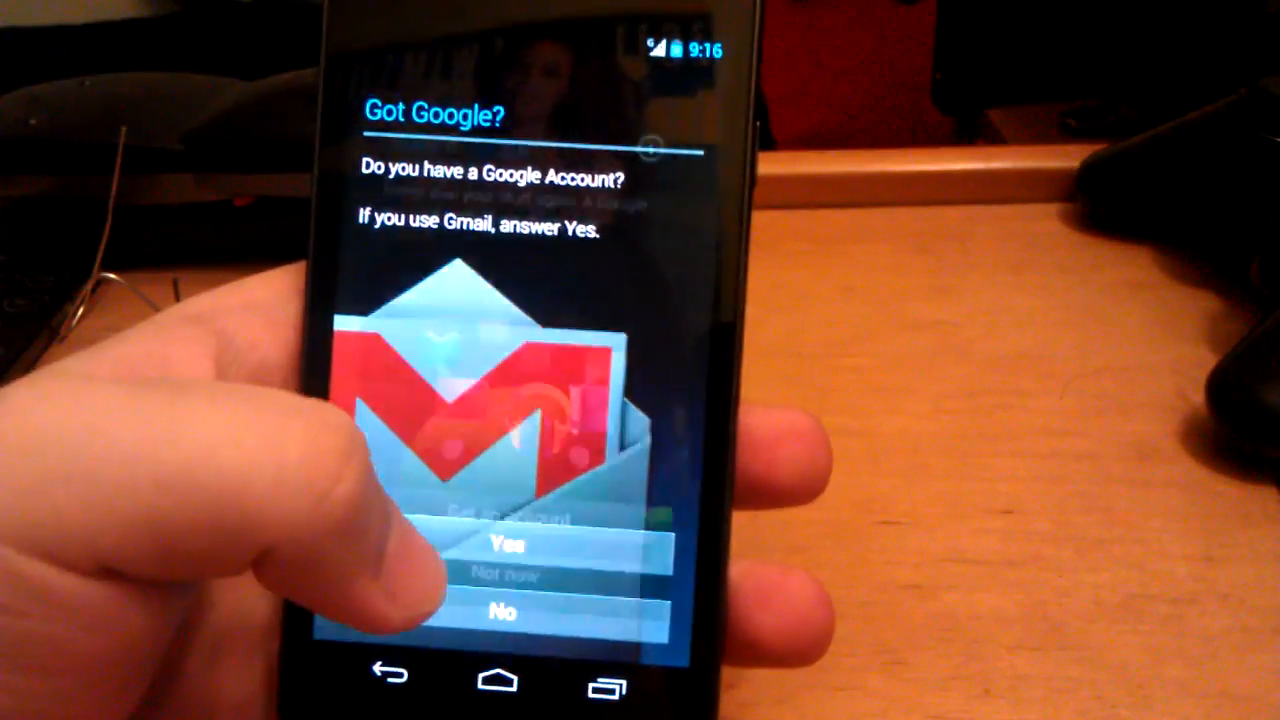
{"action": "left_click", "coordinate": [505, 547]}
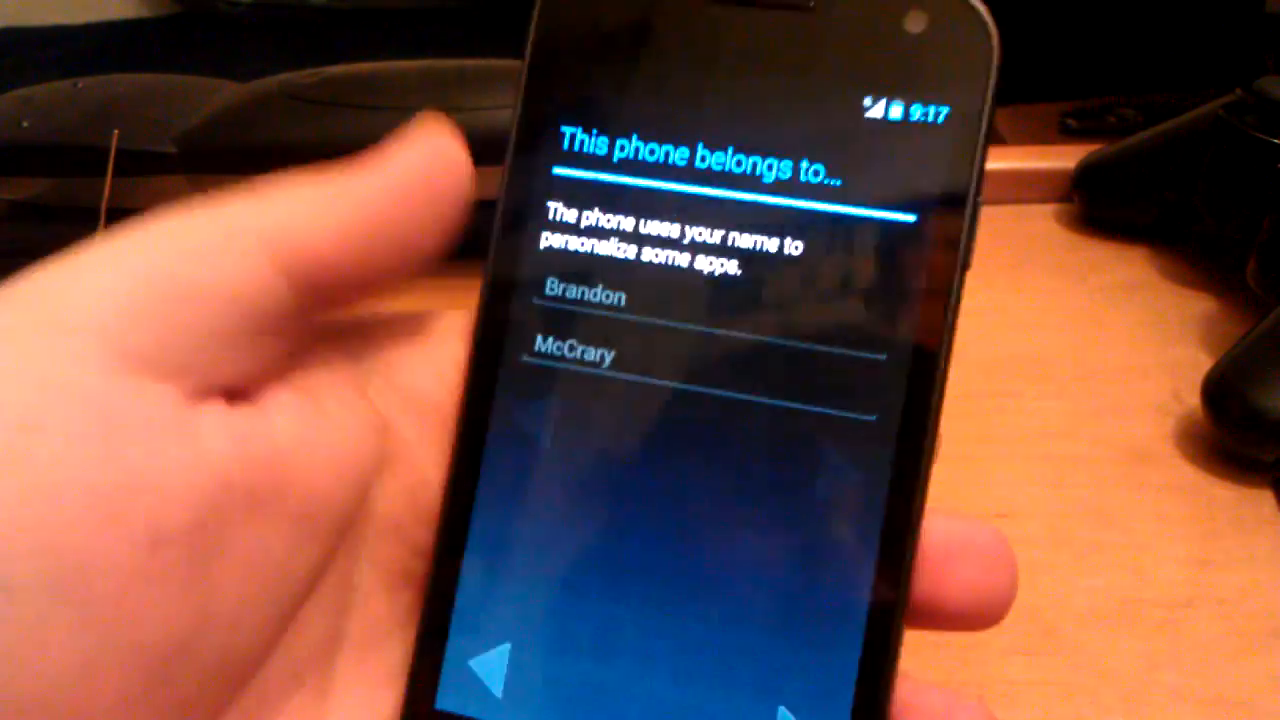
{"action": "left_click", "coordinate": [780, 690]}
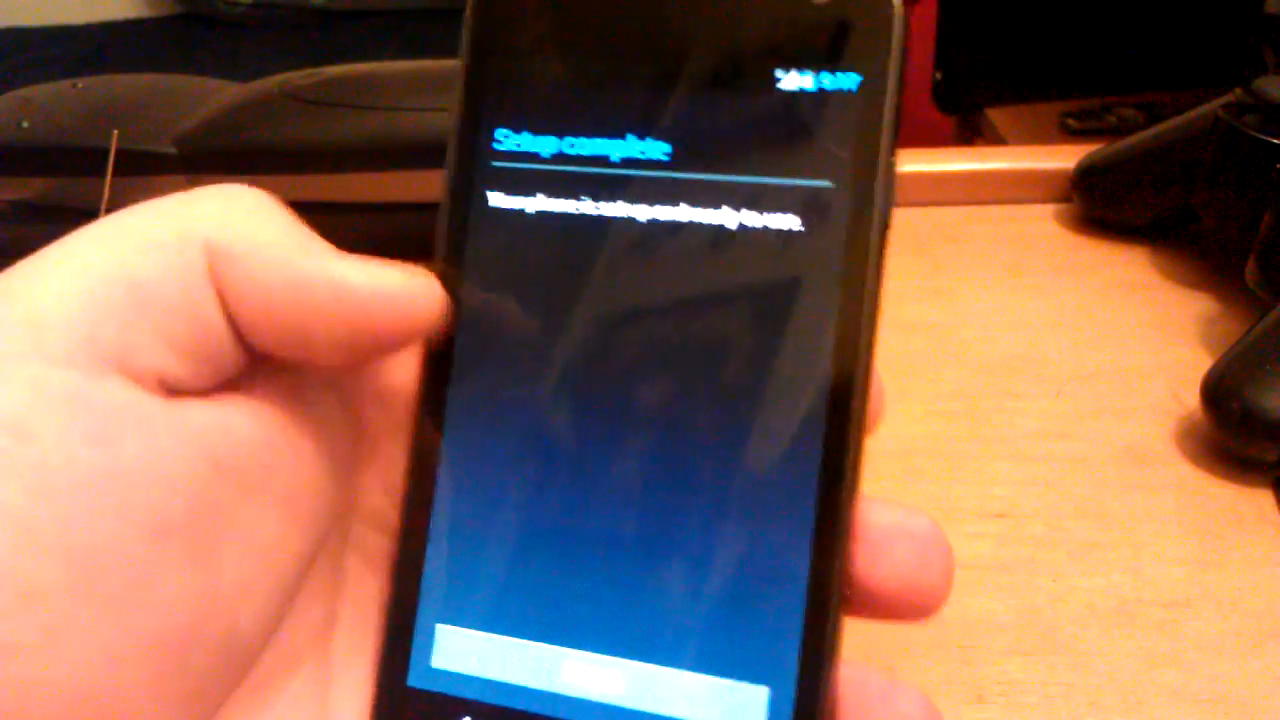
{"action": "left_click", "coordinate": [610, 680]}
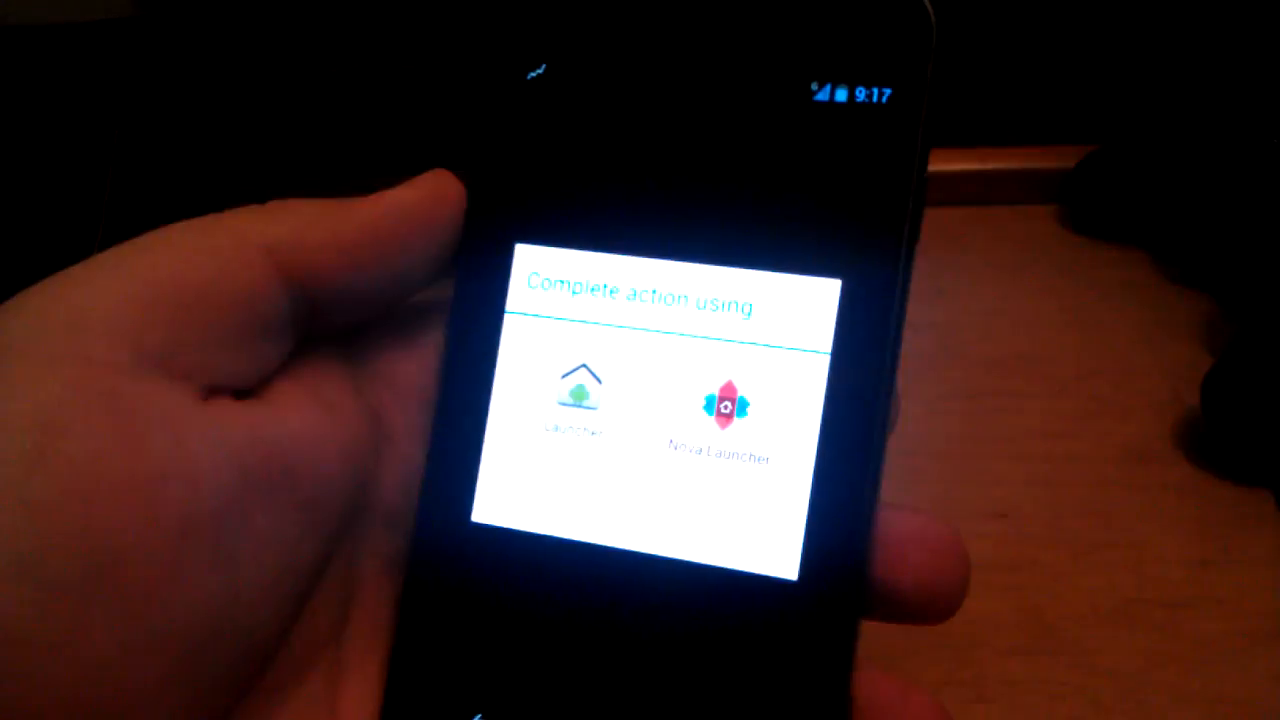
Pick a launcher from the 'Complete action using' dialog for the home screen
{"action": "left_click", "coordinate": [578, 410]}
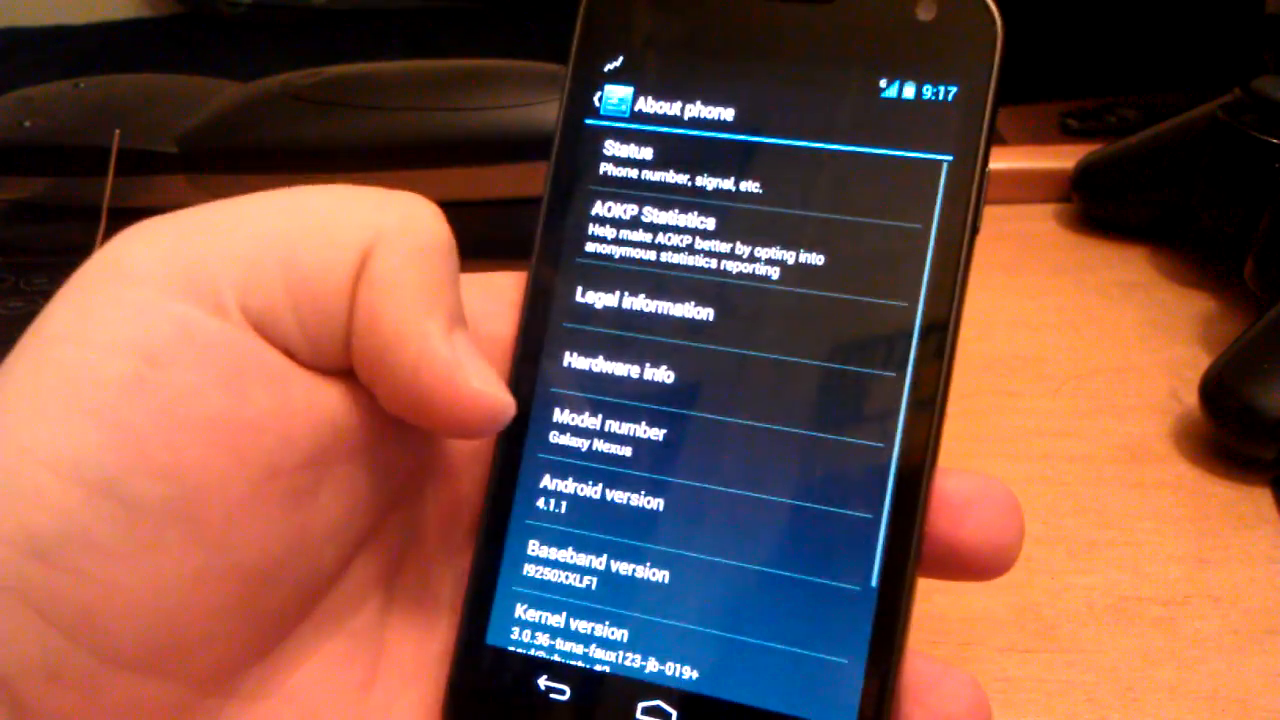
Scroll About phone to the AOKP version entry, then return to the home screen
{"action": "scroll", "scroll_direction": "down", "scroll_amount": 3}
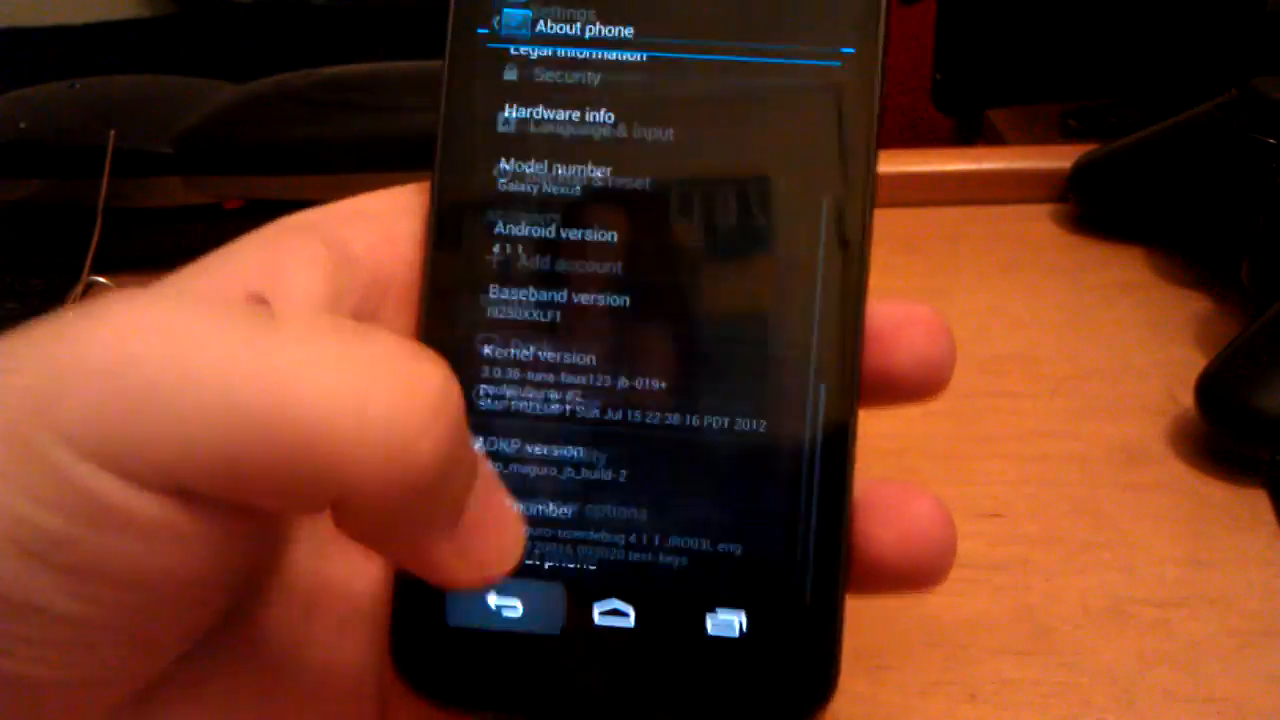
{"action": "left_click", "coordinate": [617, 614]}
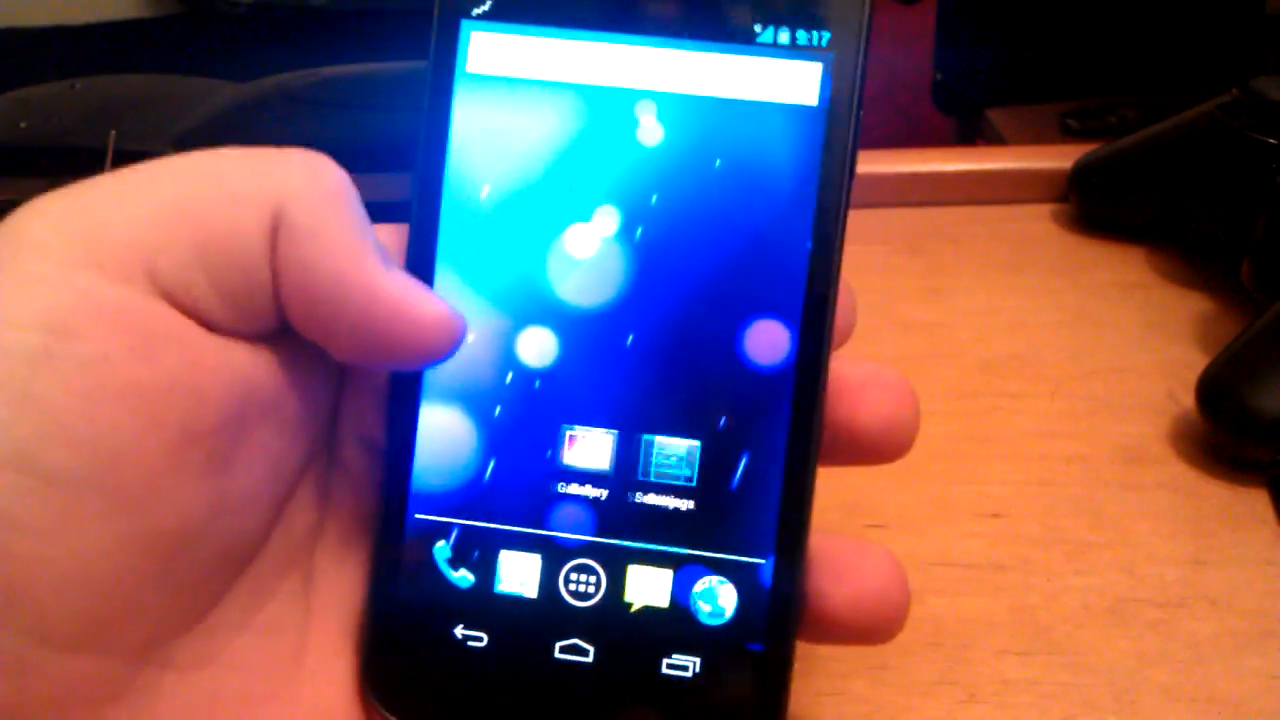